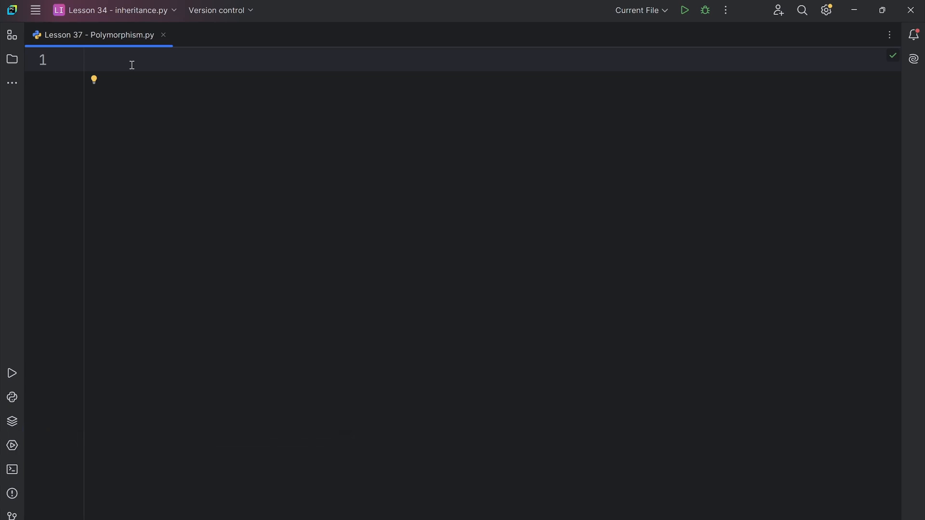
- Define a Dog class whose sound method prints 'woof'
click(86, 58)
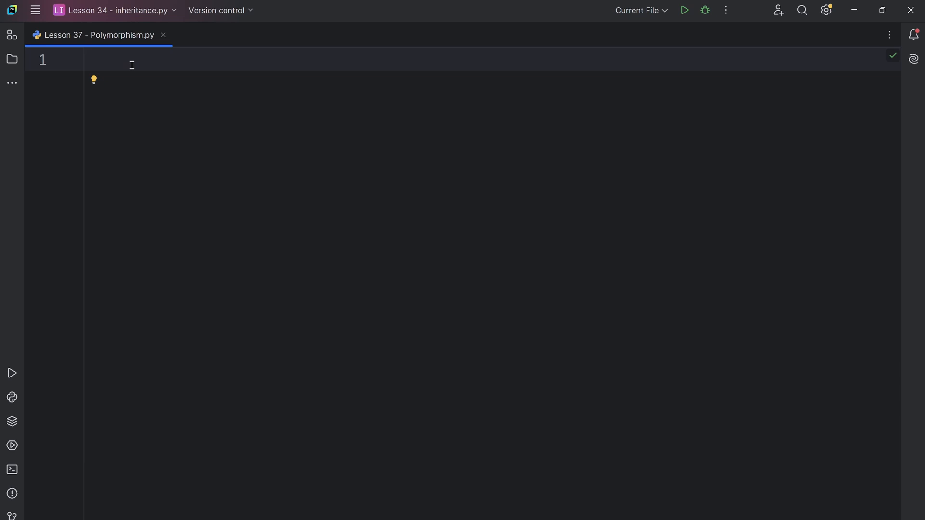
text(class)
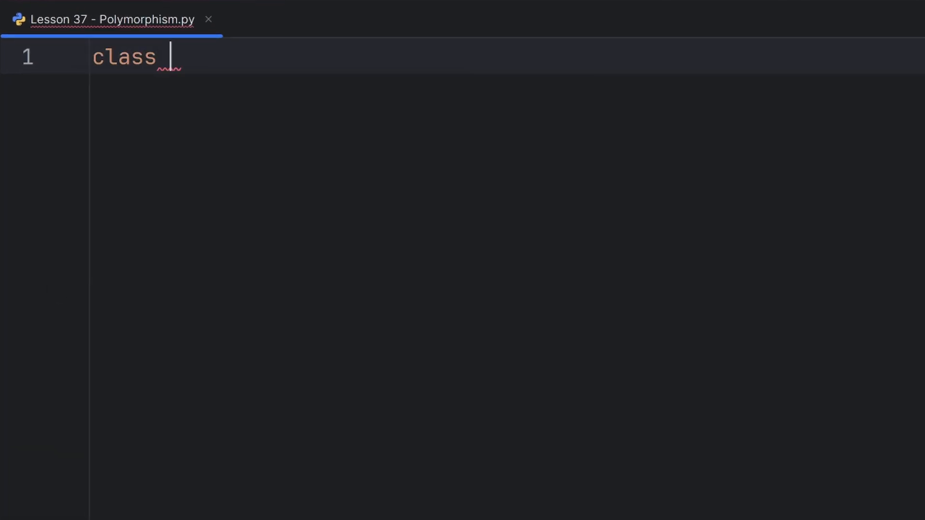
text(Dog:)
text(def)
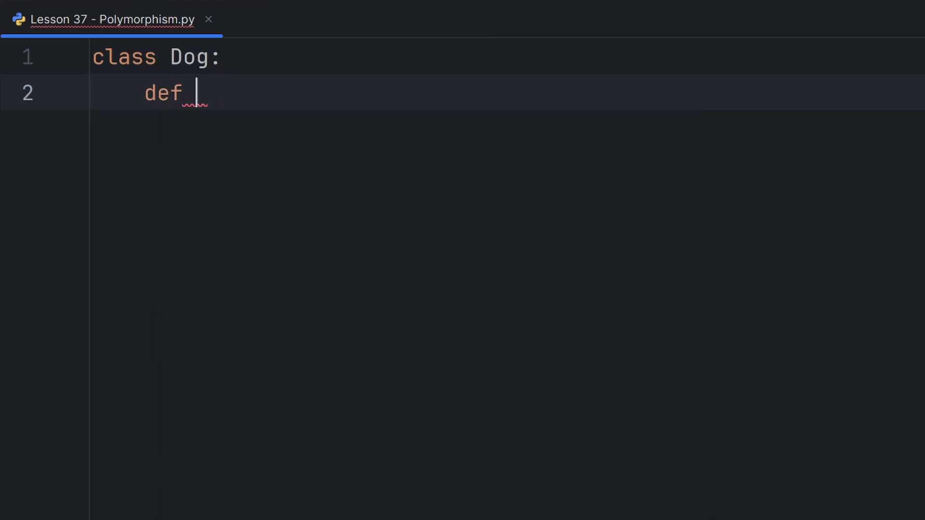
text(sound(self):)
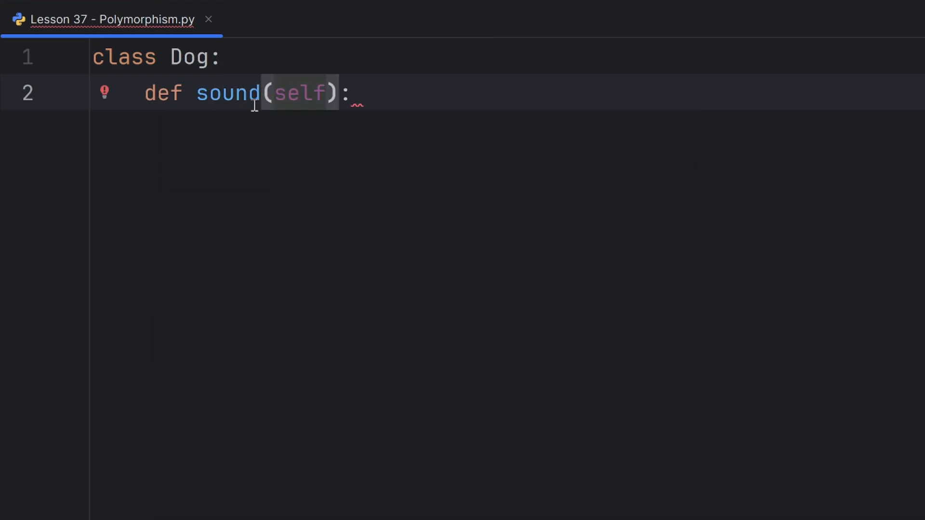
text(print(''))
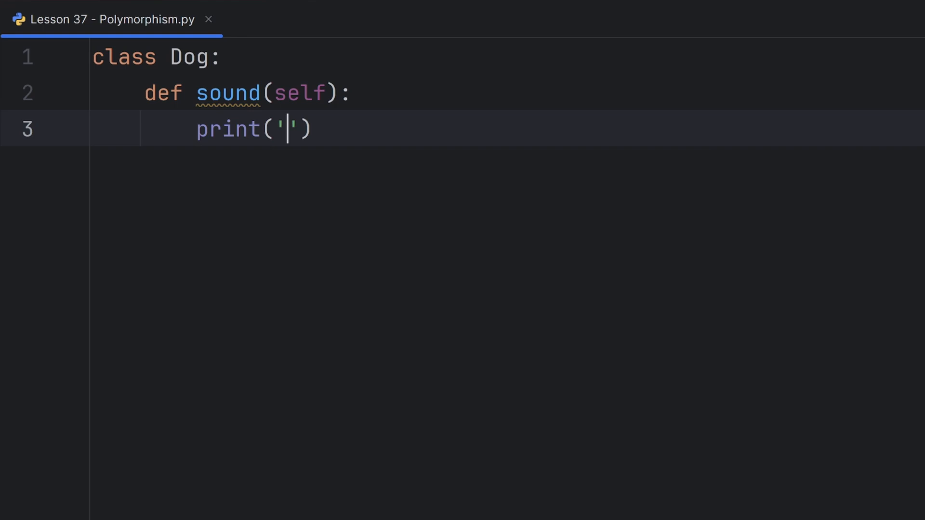
text(woof)
text(cl)
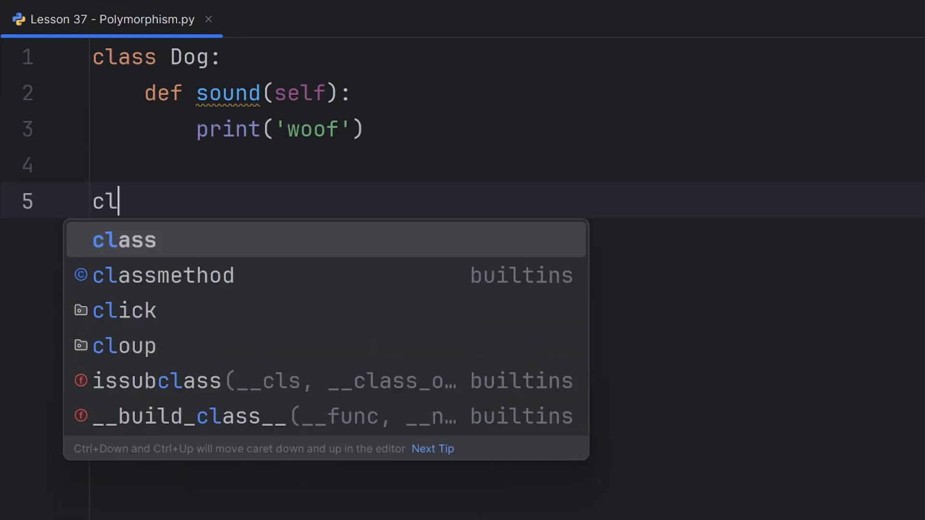
- Add a Cat class whose sound method prints 'meow'
text(ass Cat:)
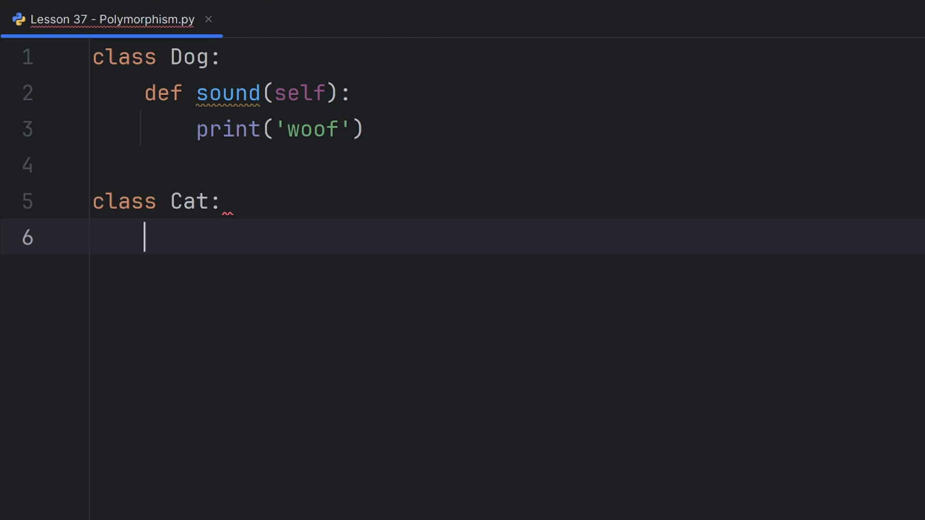
text(def sound(self):)
text(print(')
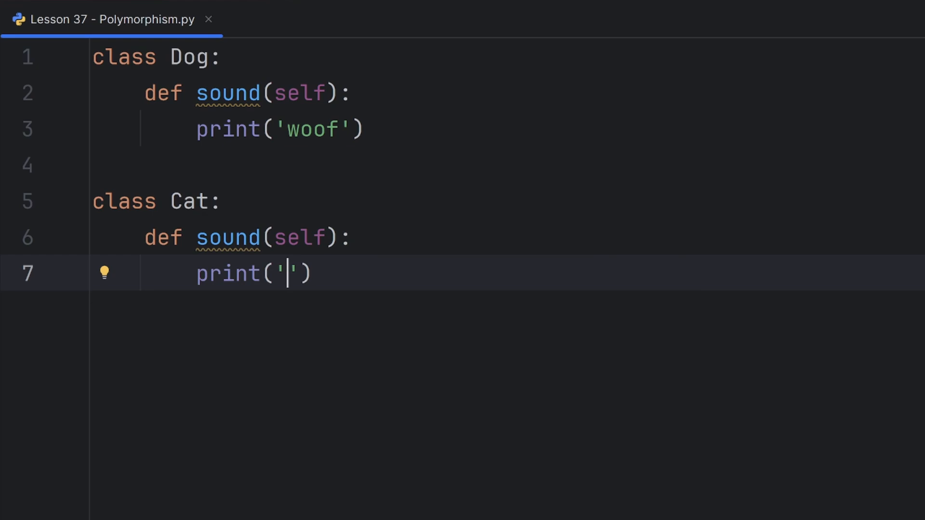
text(mewo)
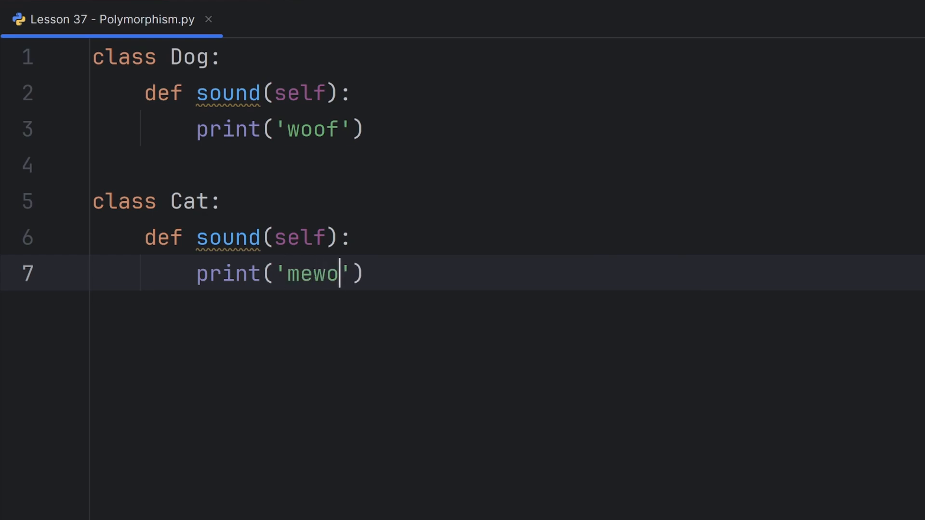
text(w)
text(def ca)
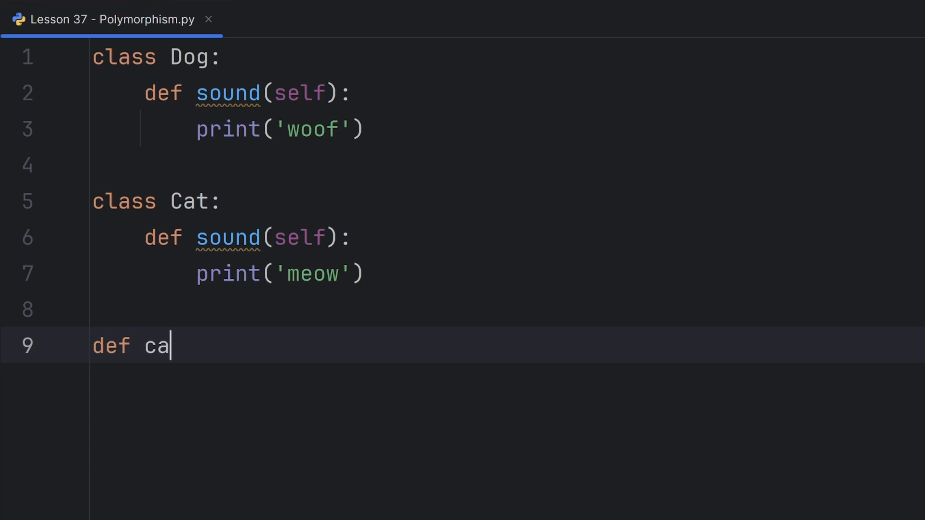
- Define call(animal), which invokes animal.sound()
text(ll(animal):)
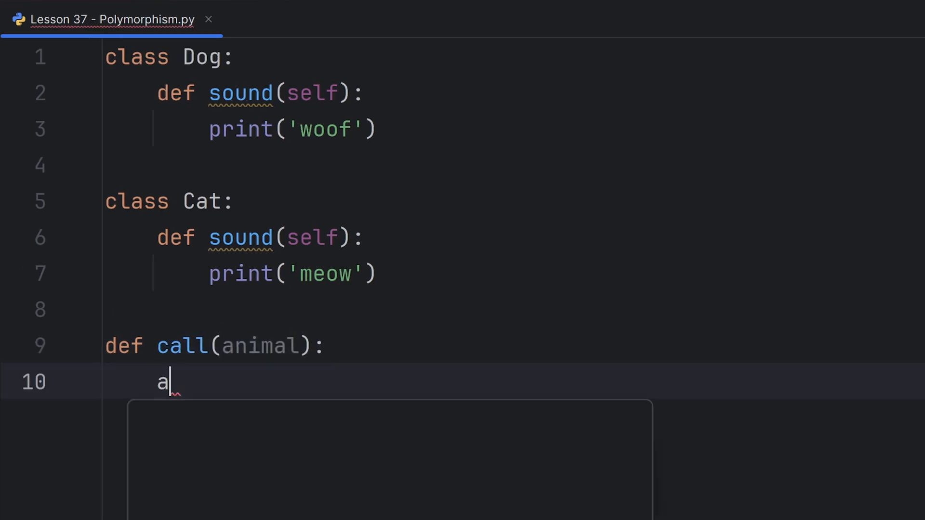
text(nimal.sound)
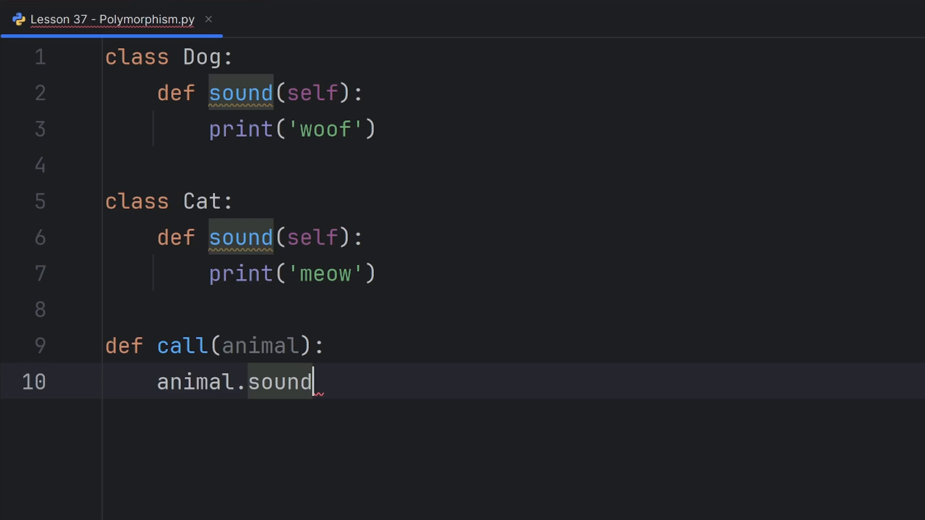
text(())
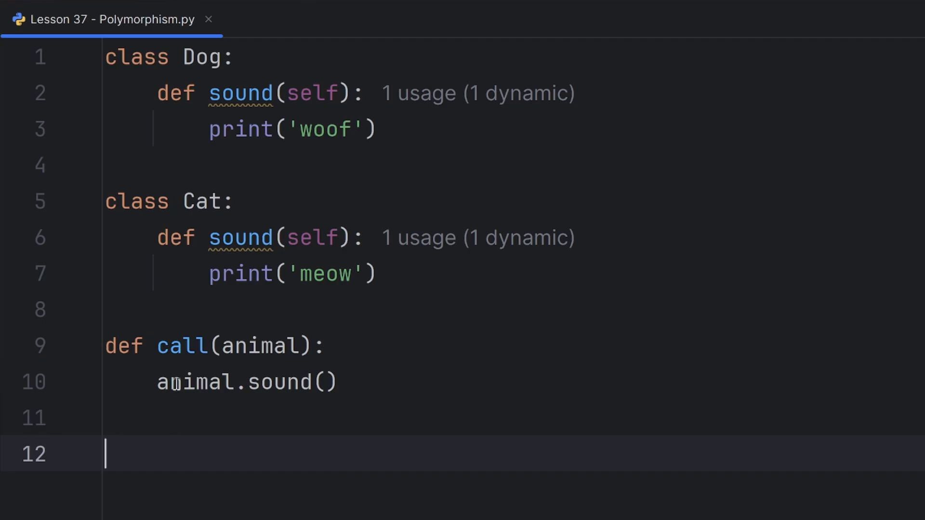
- Create Dog and Cat instances d and c and pass each to call
text(d =)
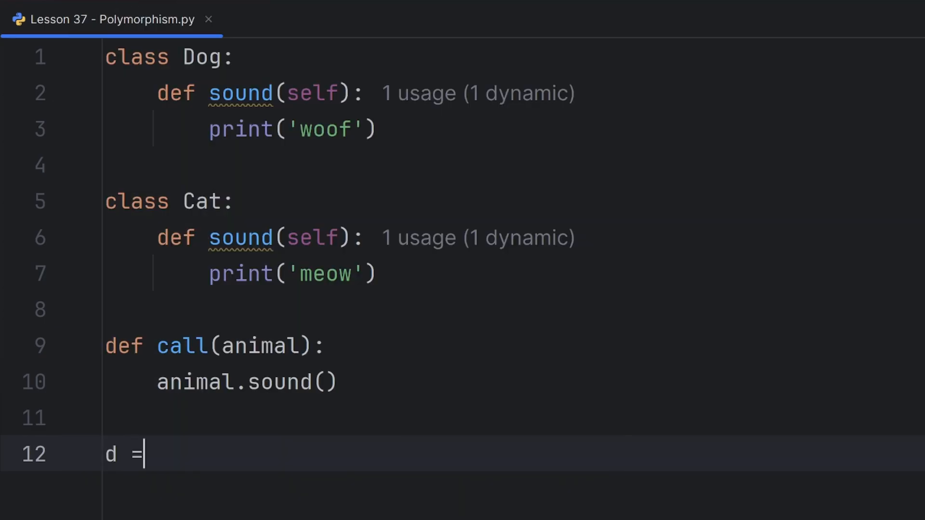
text(Dog())
text(c =)
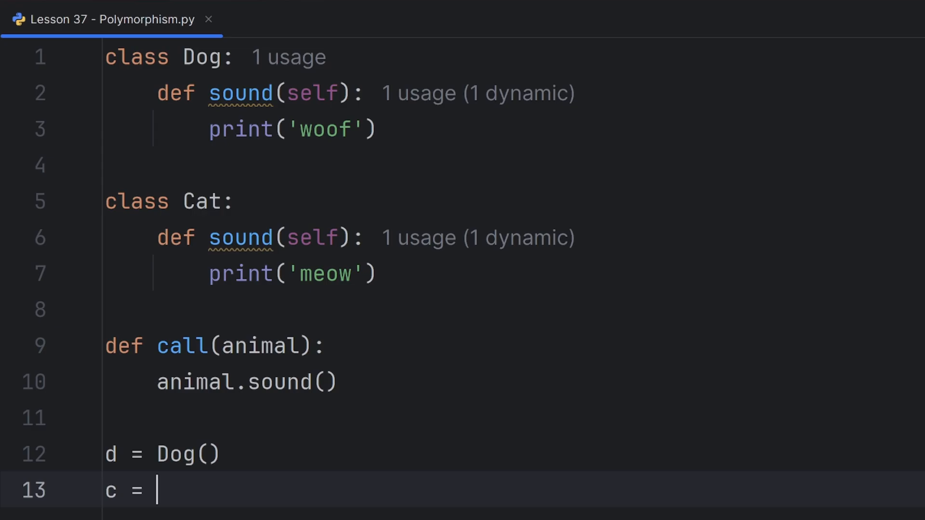
text(call(c)
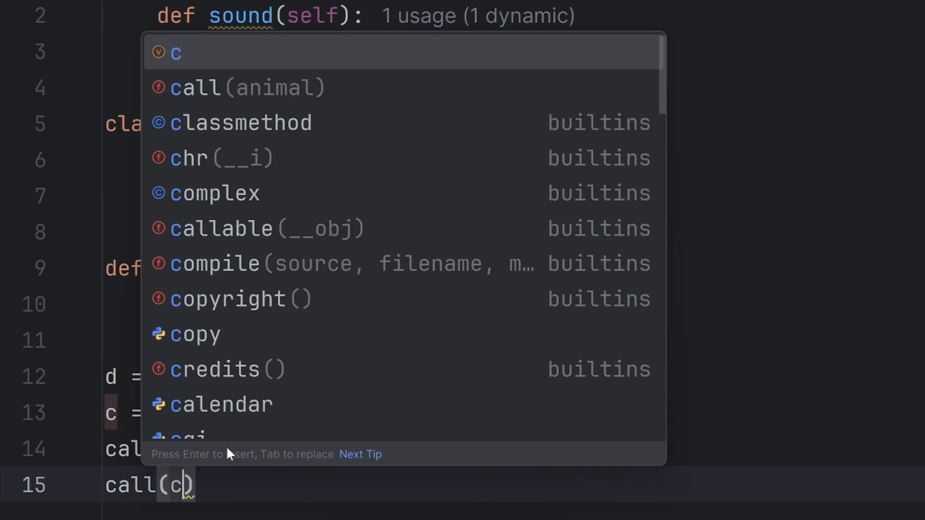
key(Escape)
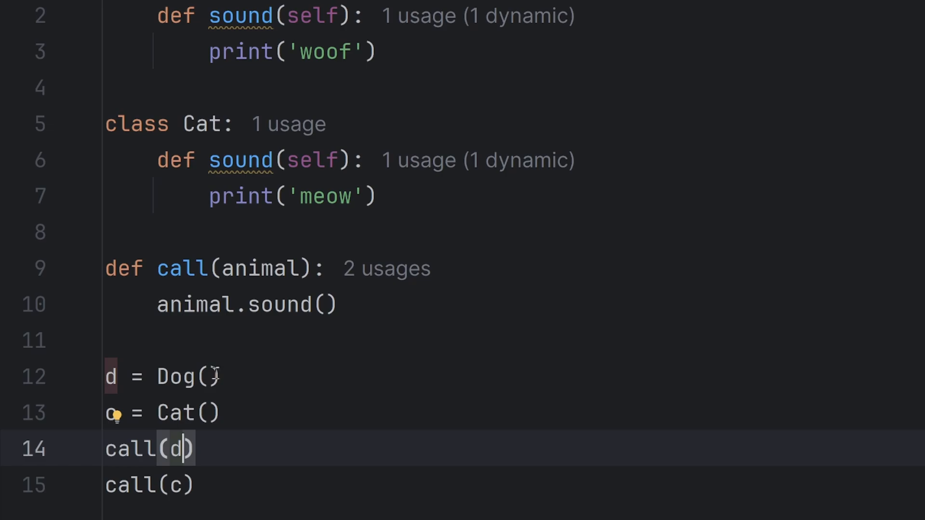
click(389, 52)
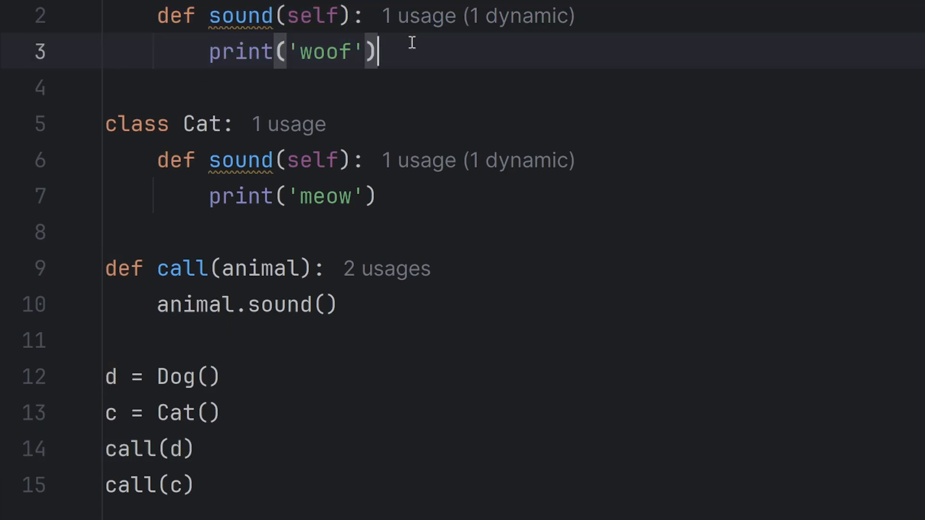
mouse_move(173, 484)
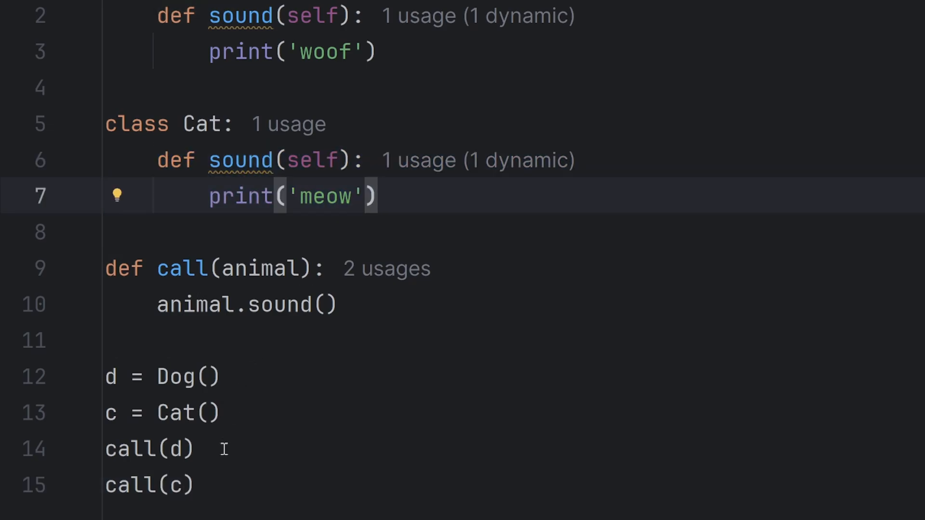
mouse_move(211, 357)
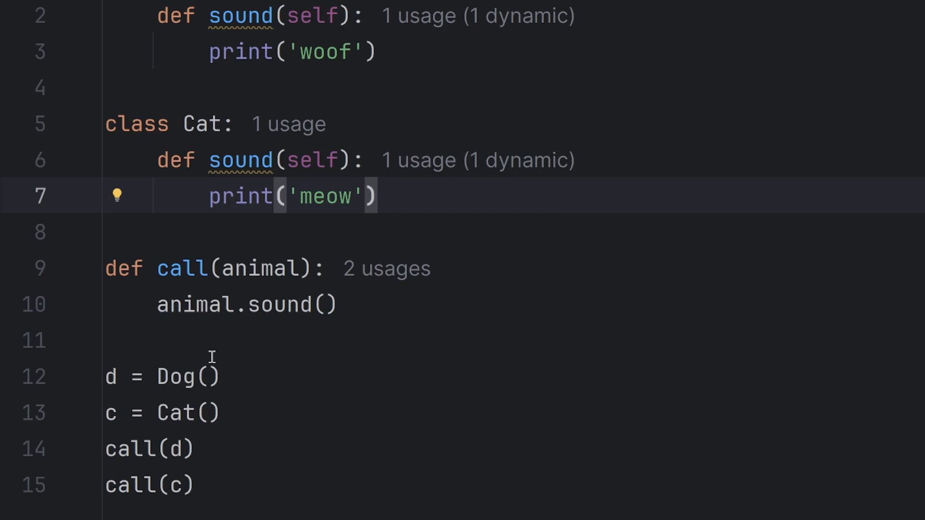
double_click(258, 268)
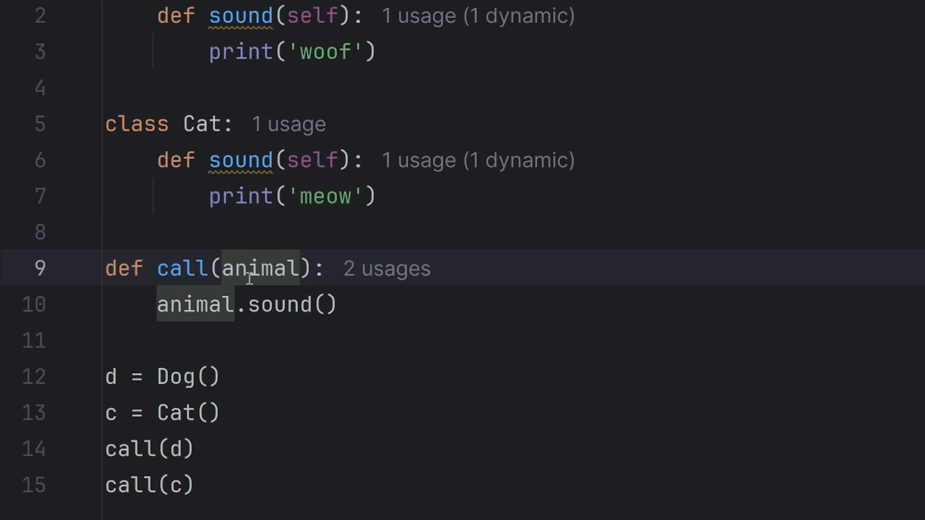
double_click(195, 305)
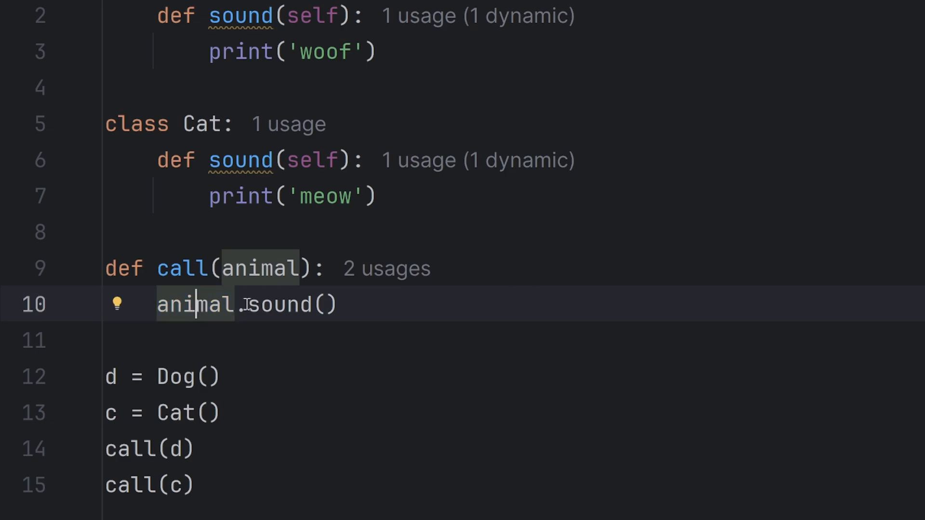
mouse_move(216, 352)
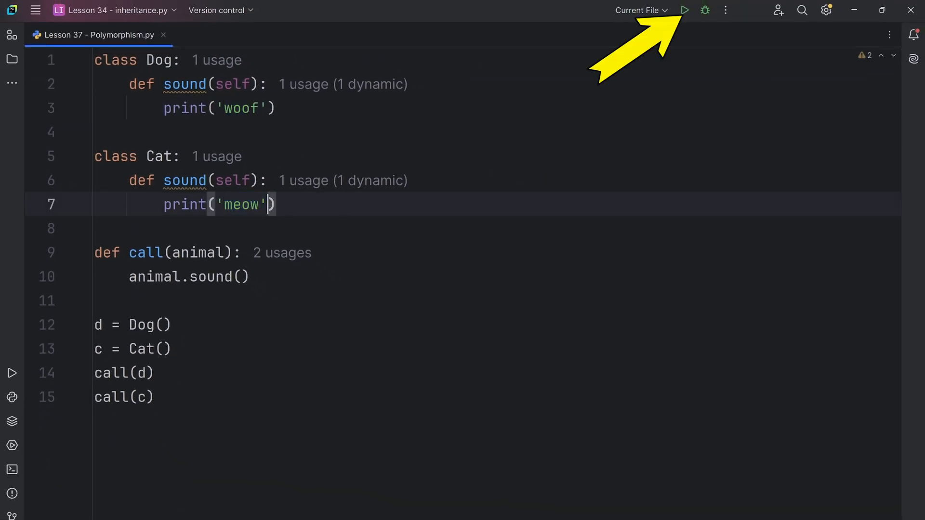
- Run the script and select sound in the animal.sound() call
click(684, 10)
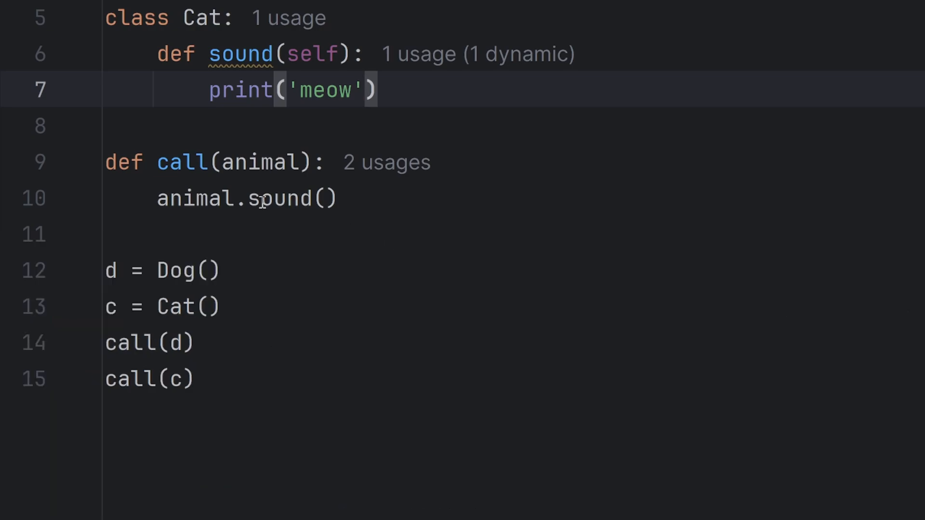
double_click(189, 380)
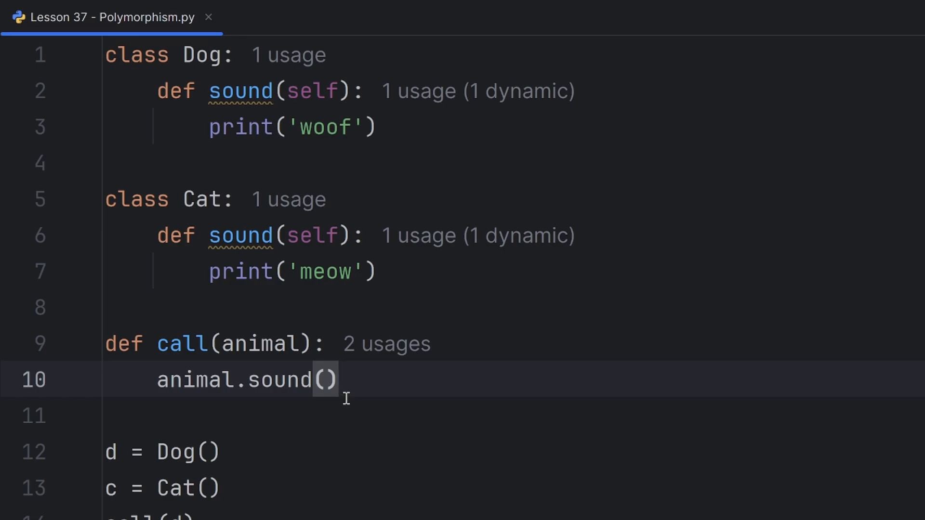
mouse_move(223, 53)
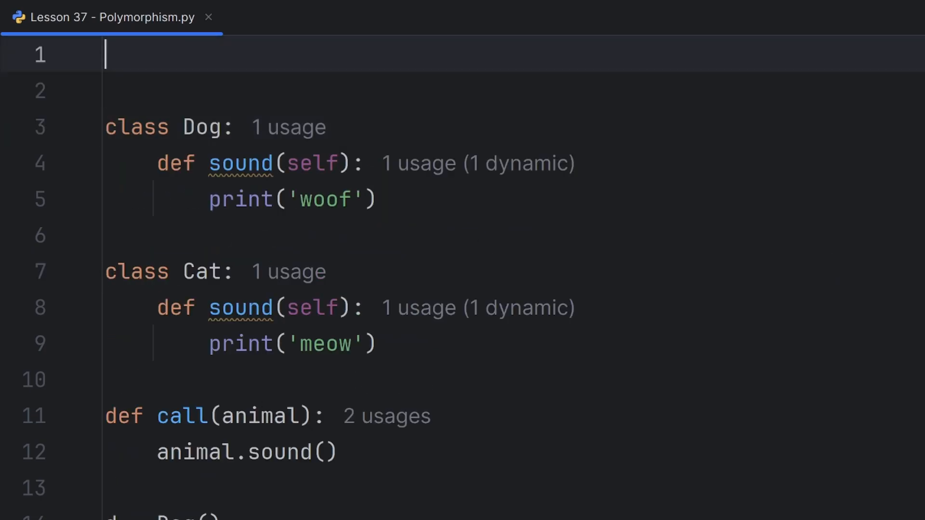
- Add an Animal base class whose sound method prints 'some sound'
text(class Animal:)
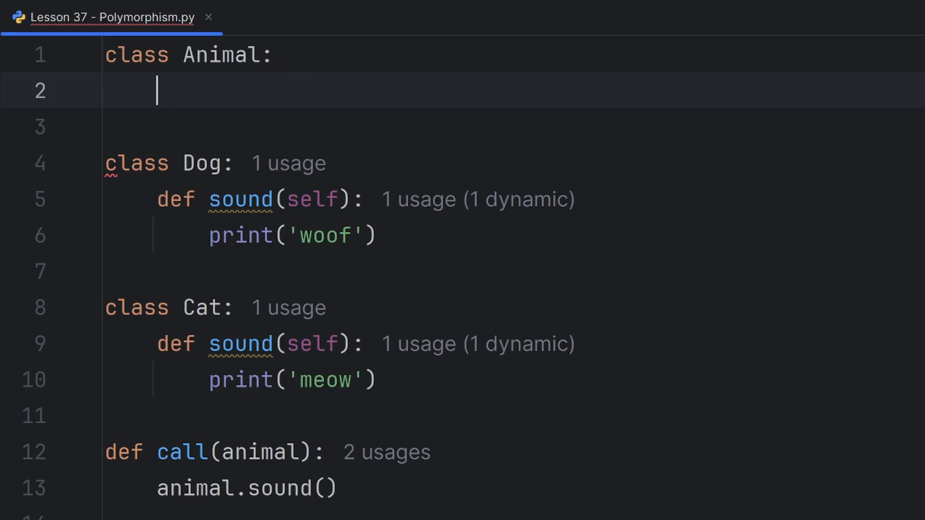
text(def sound(self):)
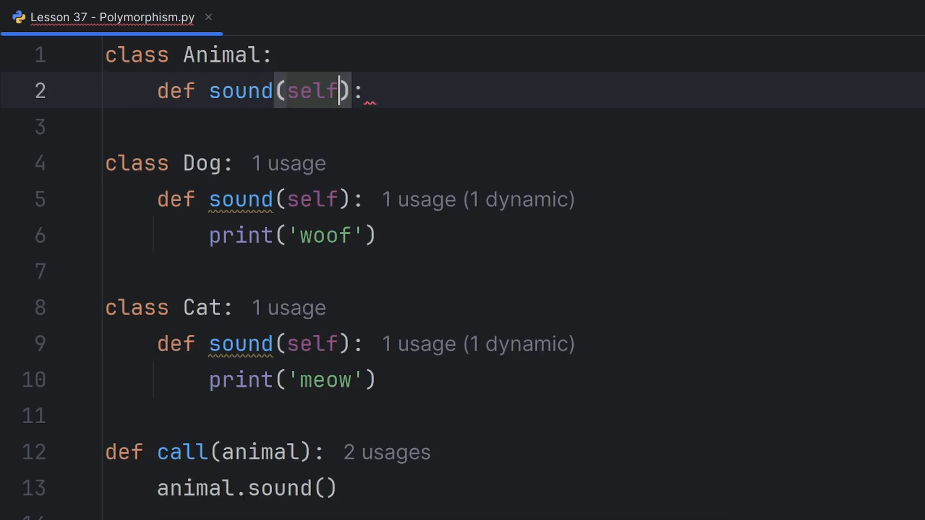
text(p)
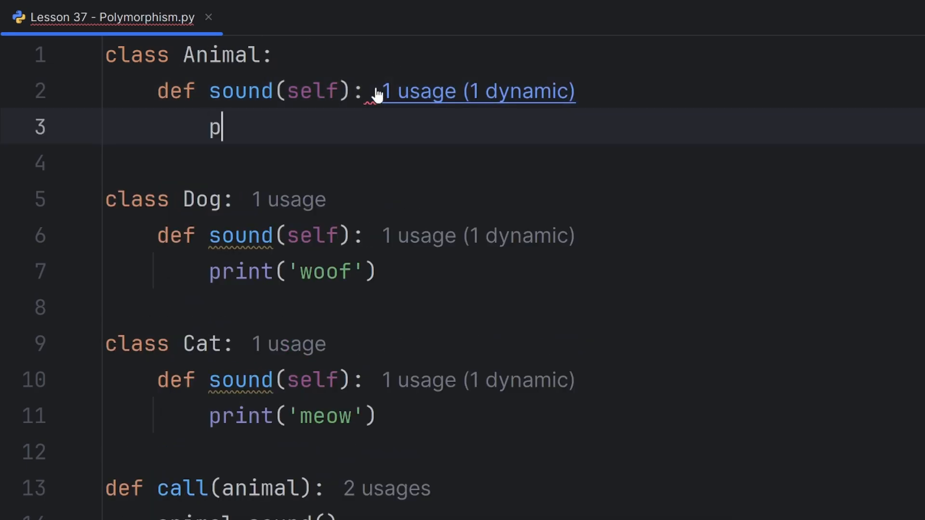
text(rint())
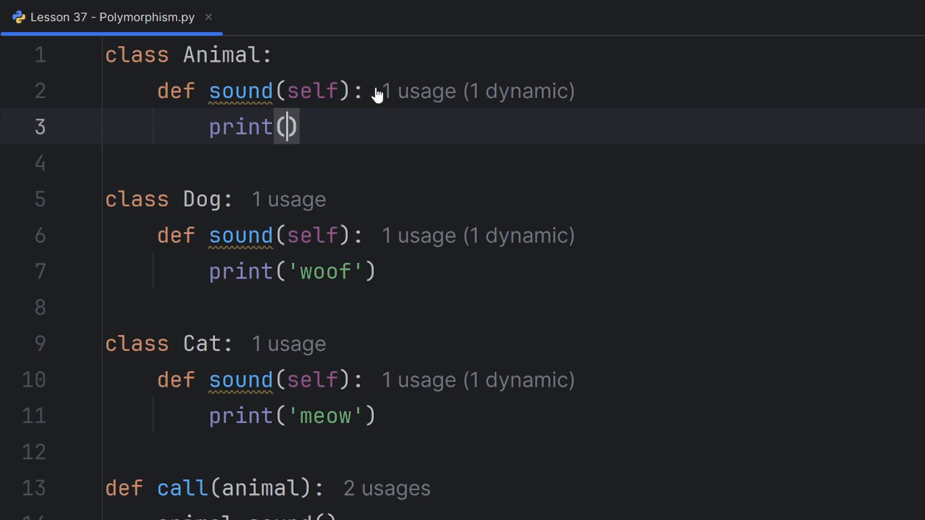
text('some son)
click(216, 200)
text(()
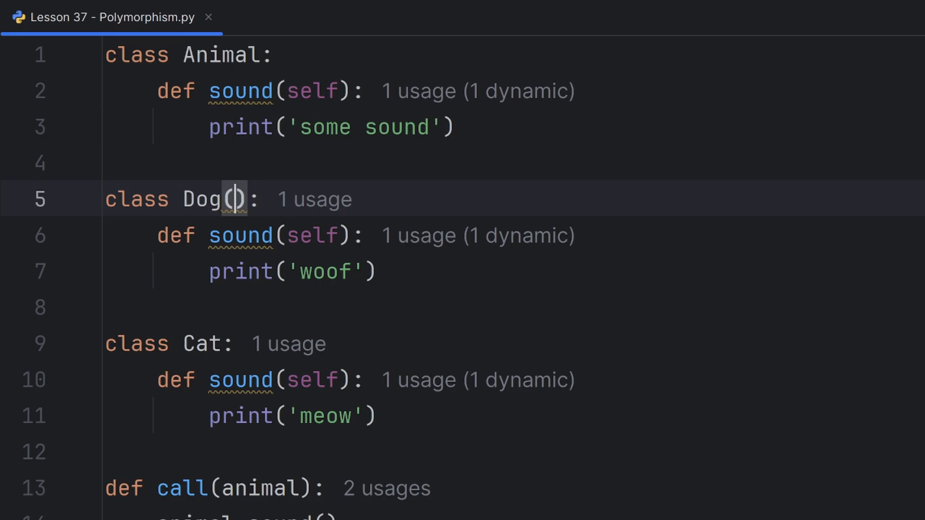
- Make Dog and Cat inherit from Animal and remove call(animal) and its calls
text(Animal)
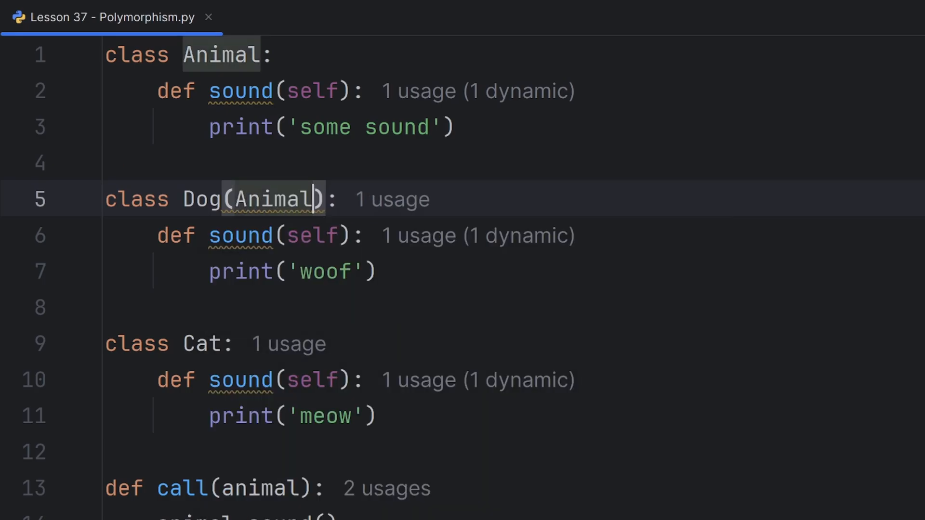
scroll(down, 3)
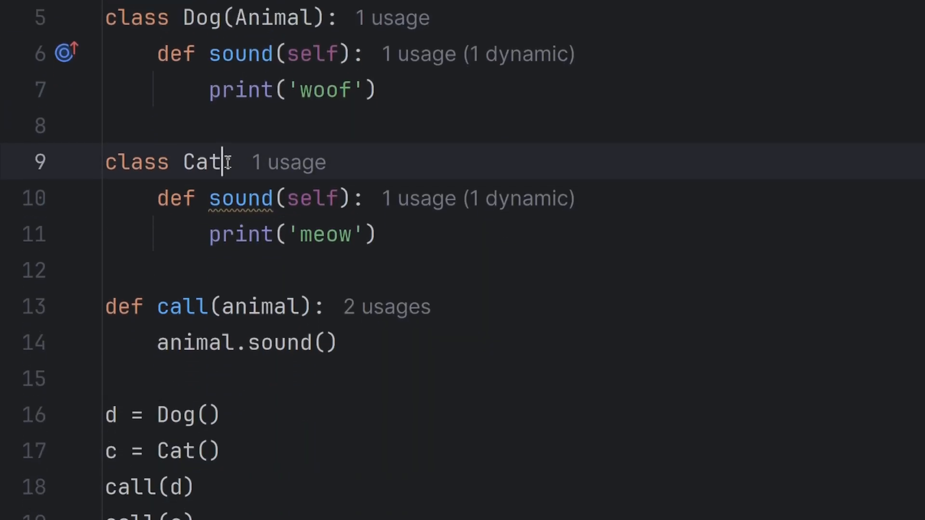
text((Animal):)
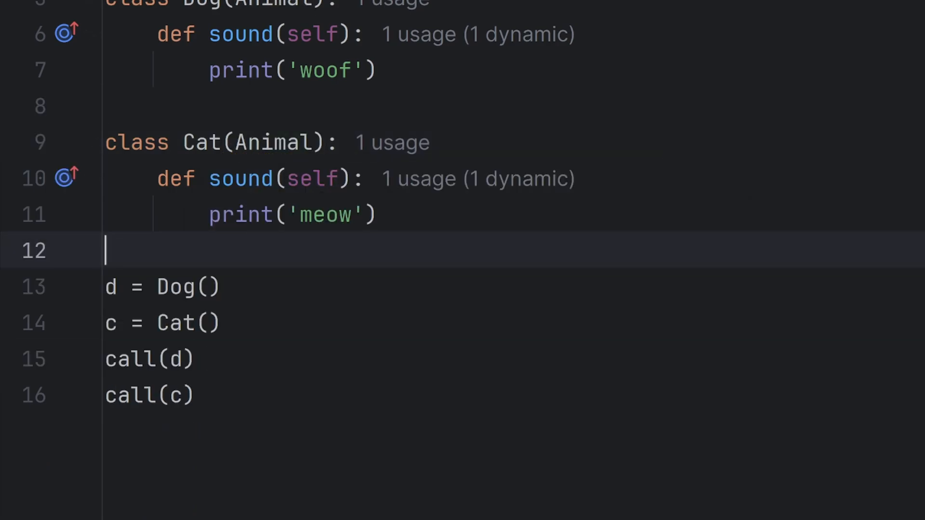
scroll(up, 3)
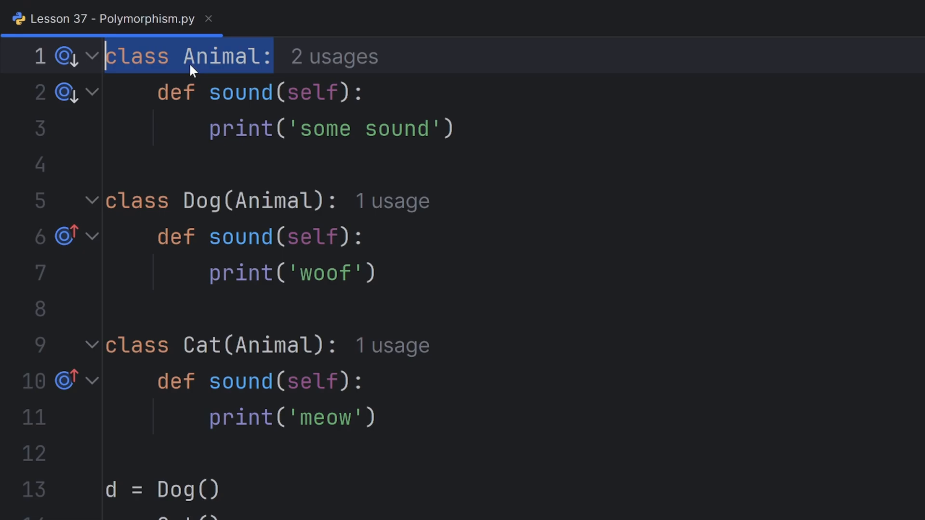
click(271, 56)
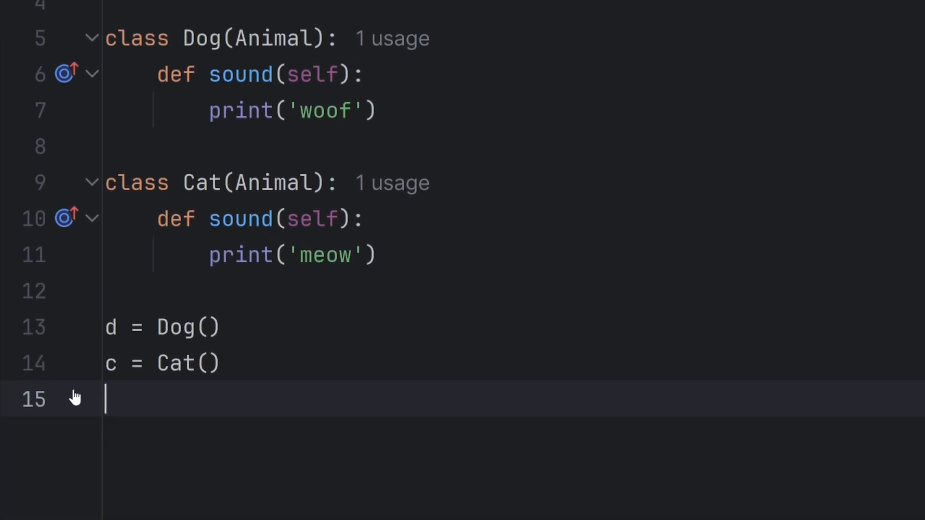
- Call d.sound() and c.sound(), and create an Animal instance a
text(d.so)
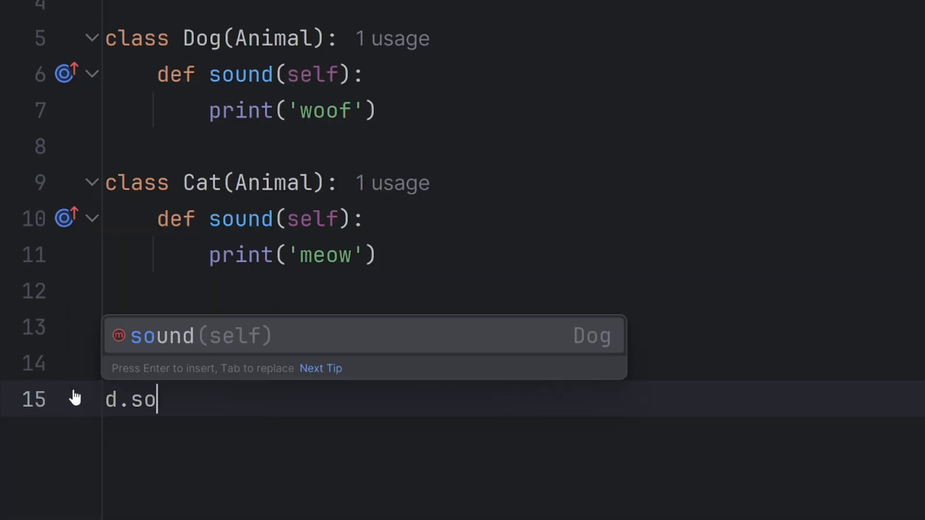
key(Enter)
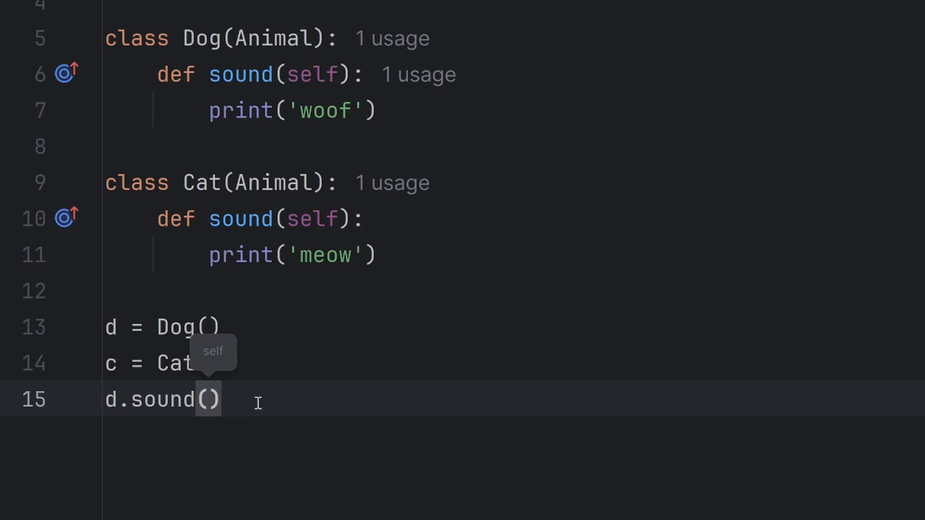
text(c)
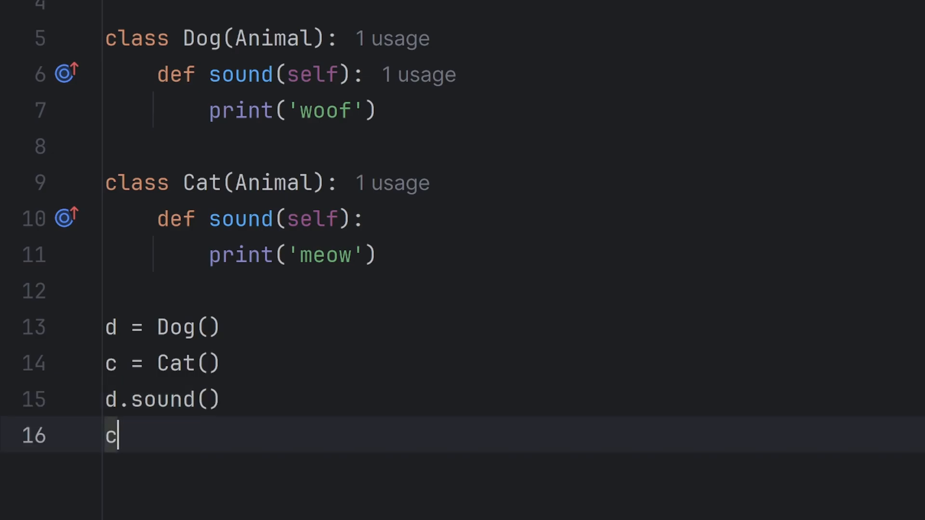
text(.sound())
text(a =)
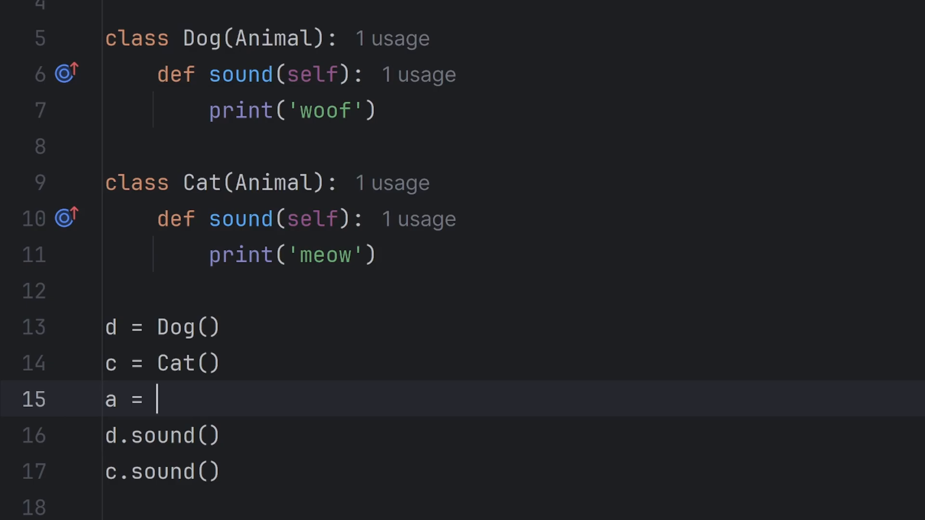
text(Animal())
click(513, 508)
text(a.sound())
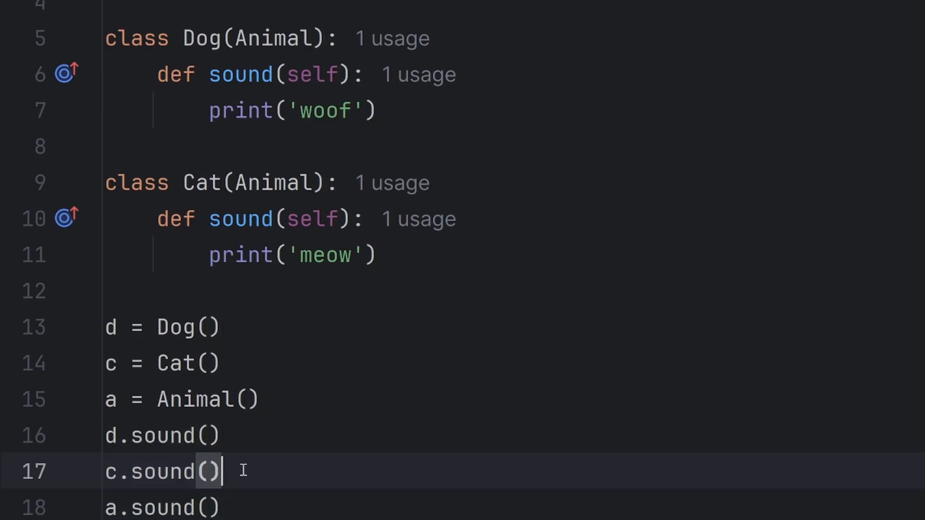
mouse_move(224, 435)
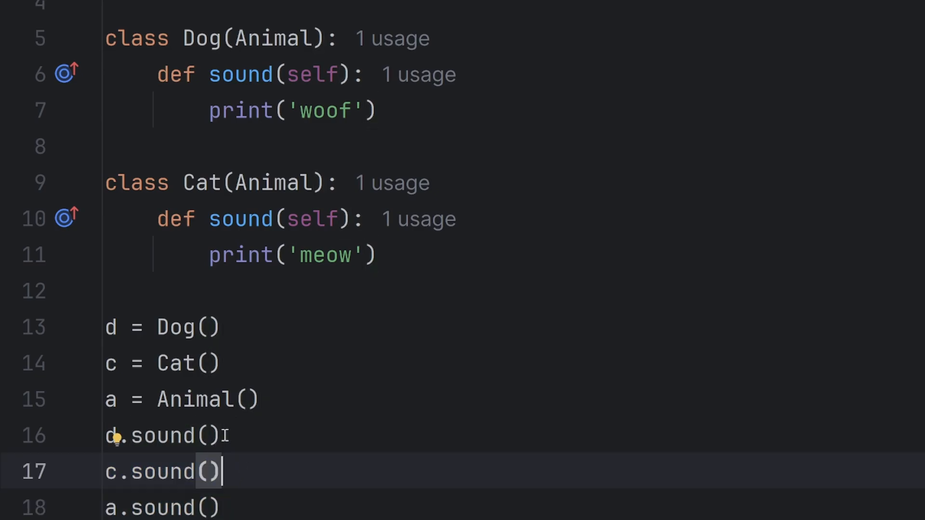
- Highlight the Animal base sound method and the Dog and Cat overriding sound methods
click(143, 74)
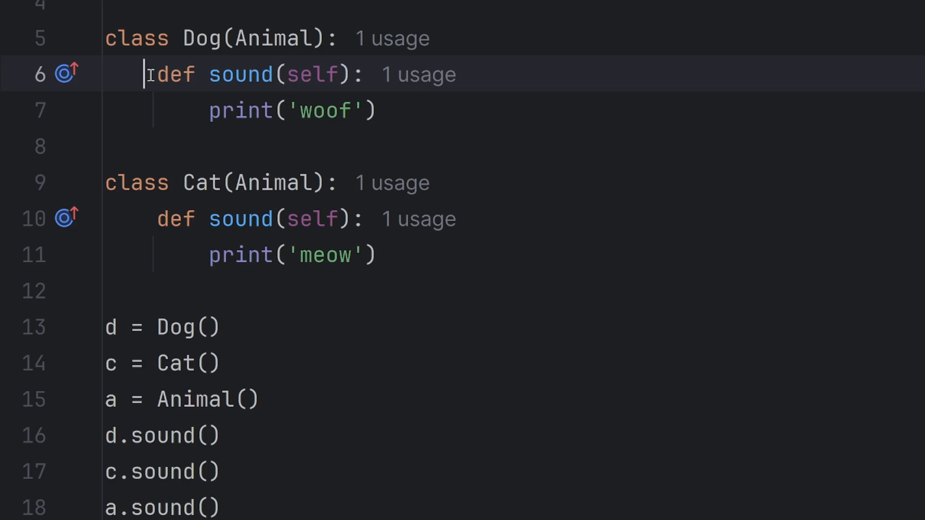
double_click(241, 74)
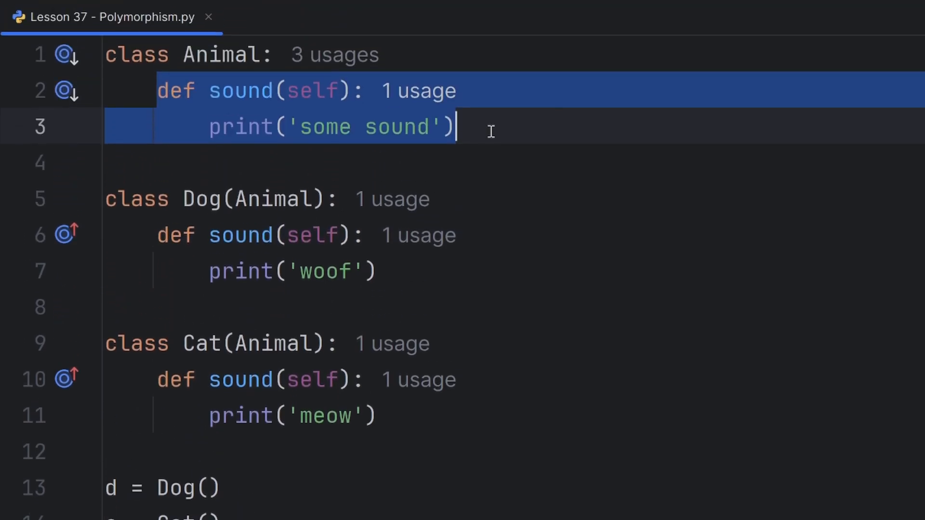
click(381, 416)
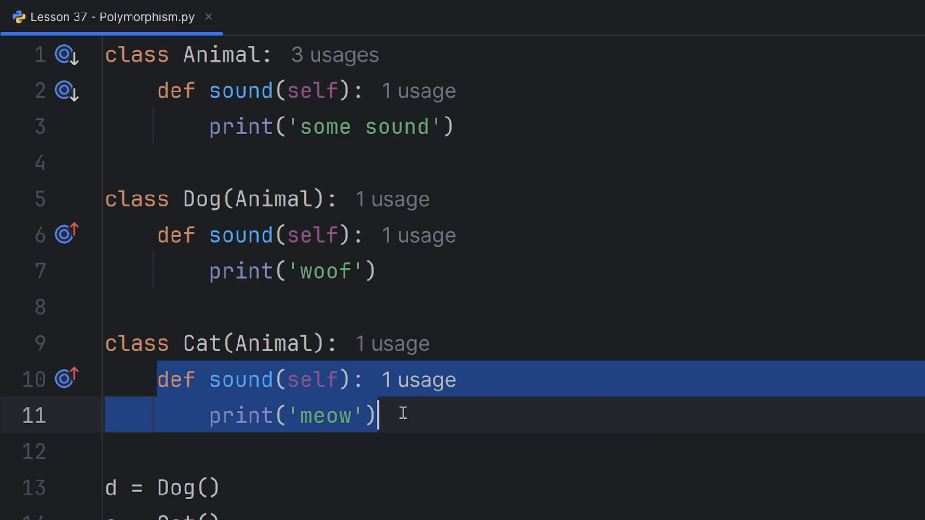
click(195, 344)
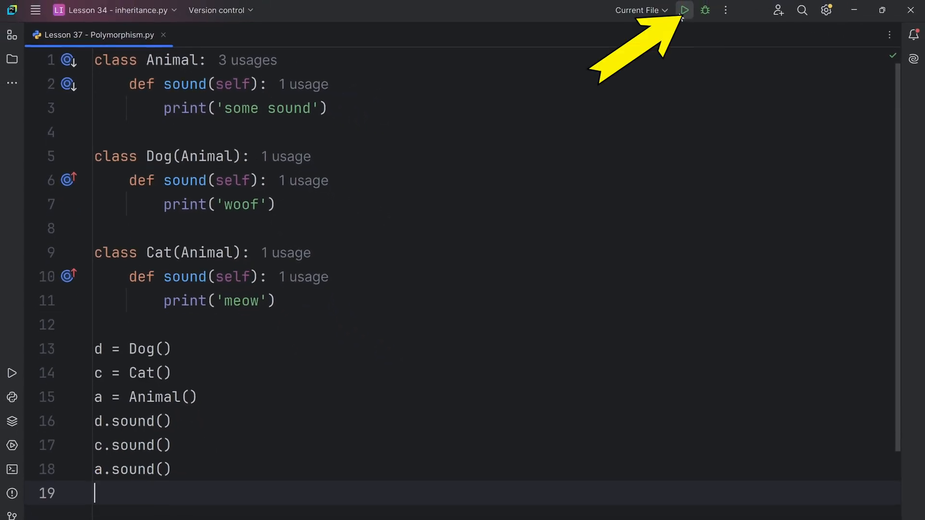
- Run the script and inspect the woof, meow, some sound output
click(683, 10)
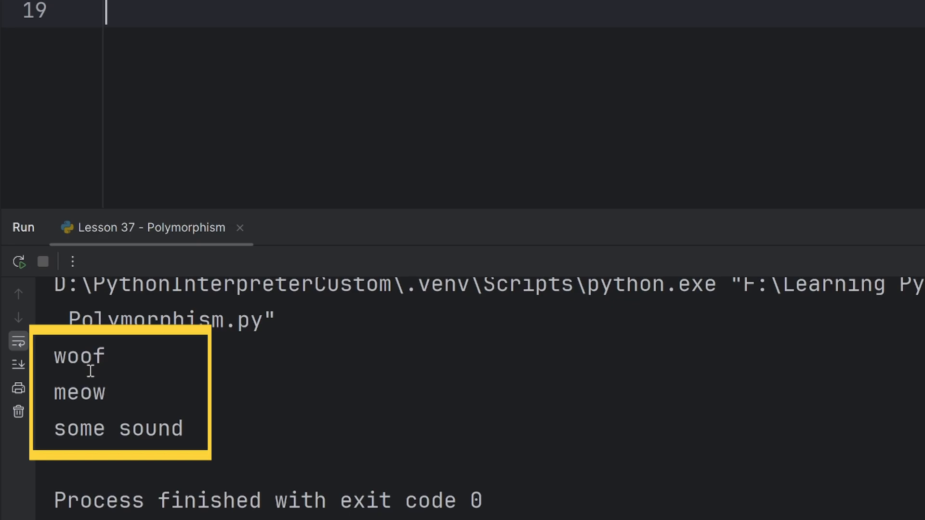
double_click(79, 392)
text(print)
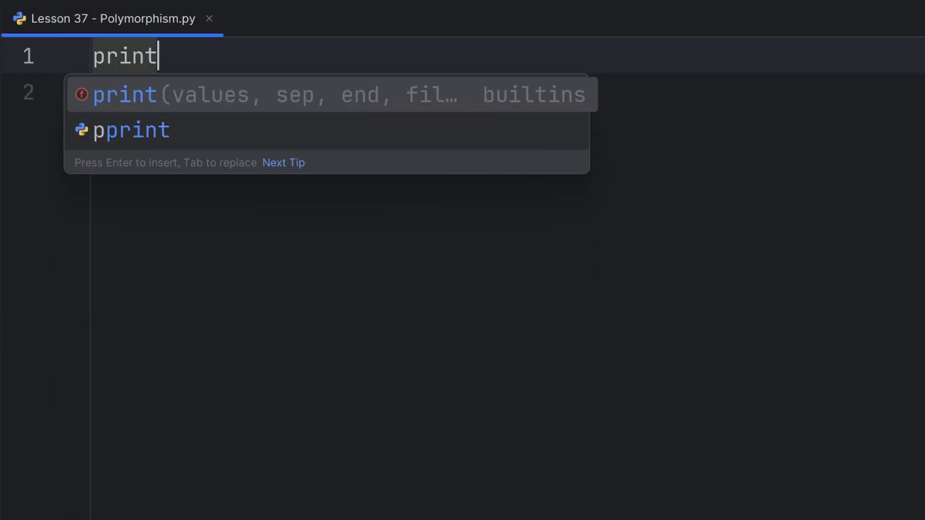
- Write print(1 + 2) and print('a' + 'b') on the first two lines
text((1 + 2))
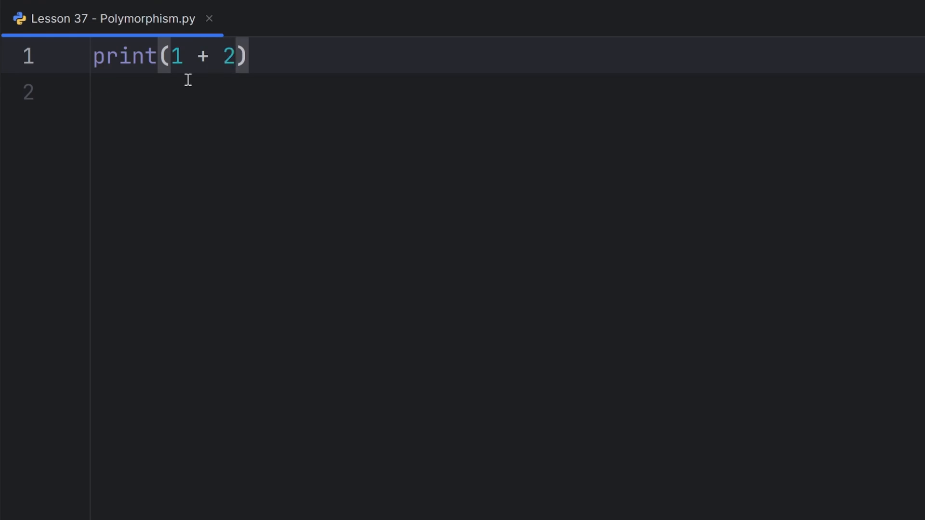
click(185, 56)
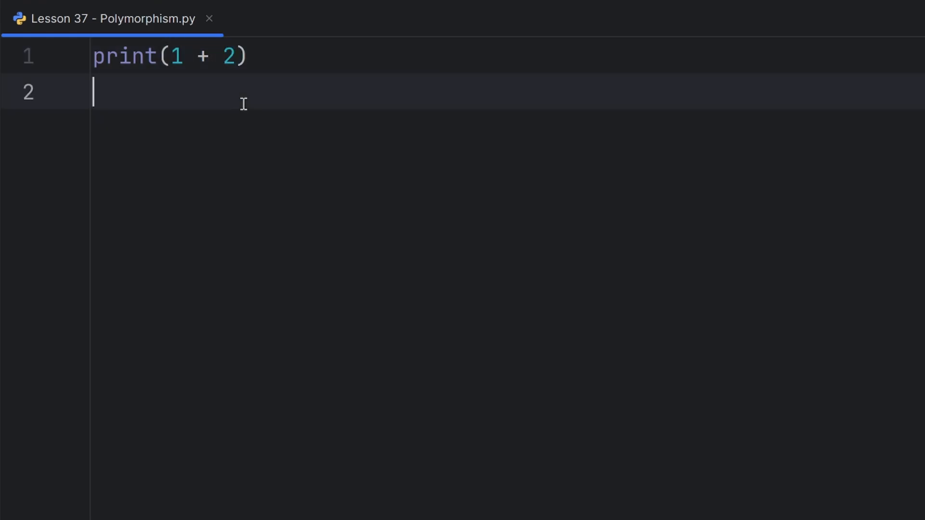
mouse_move(132, 94)
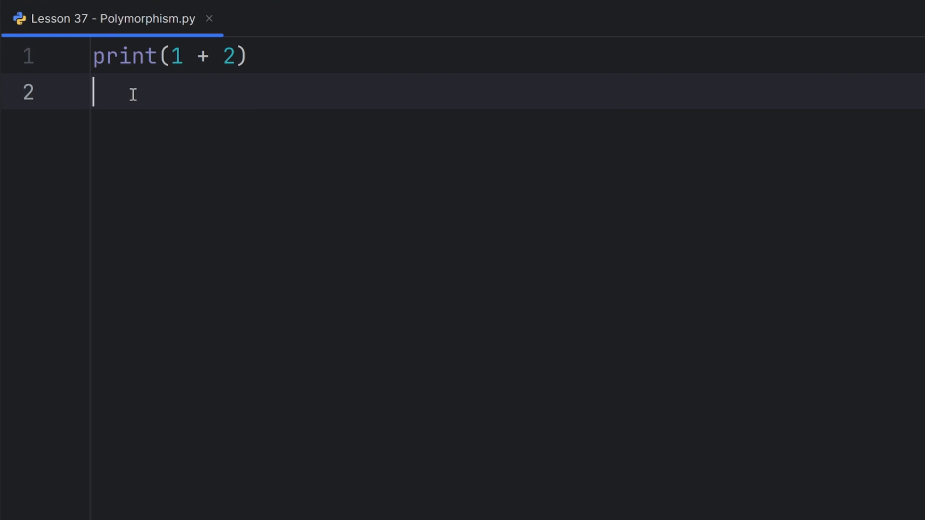
text(print('a')
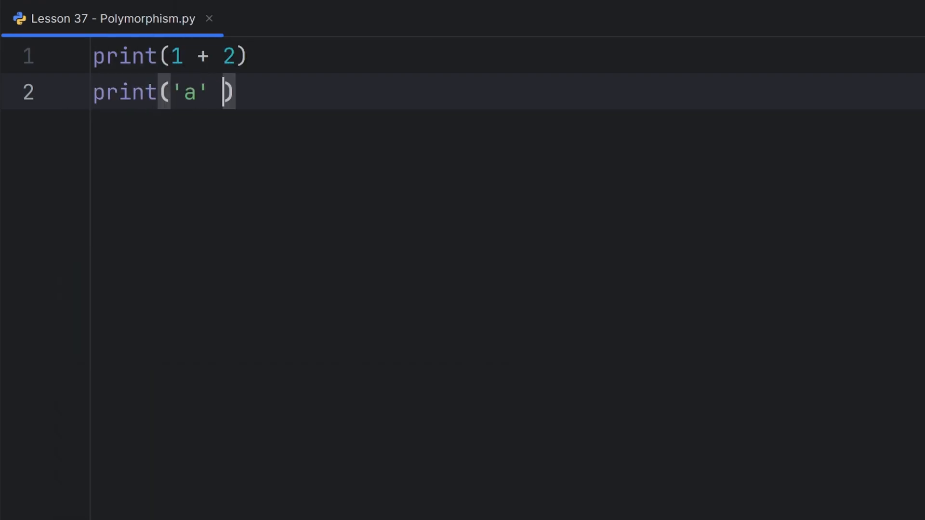
text(+ 'b')
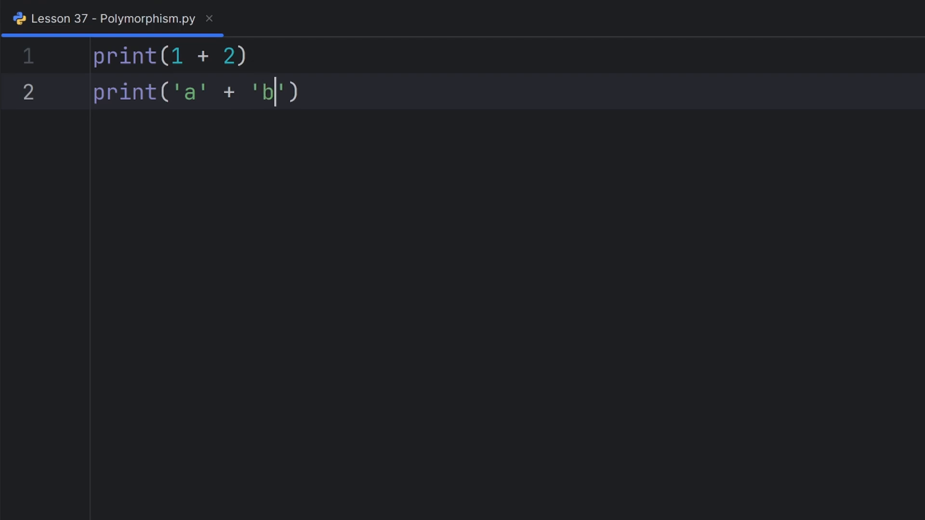
double_click(188, 92)
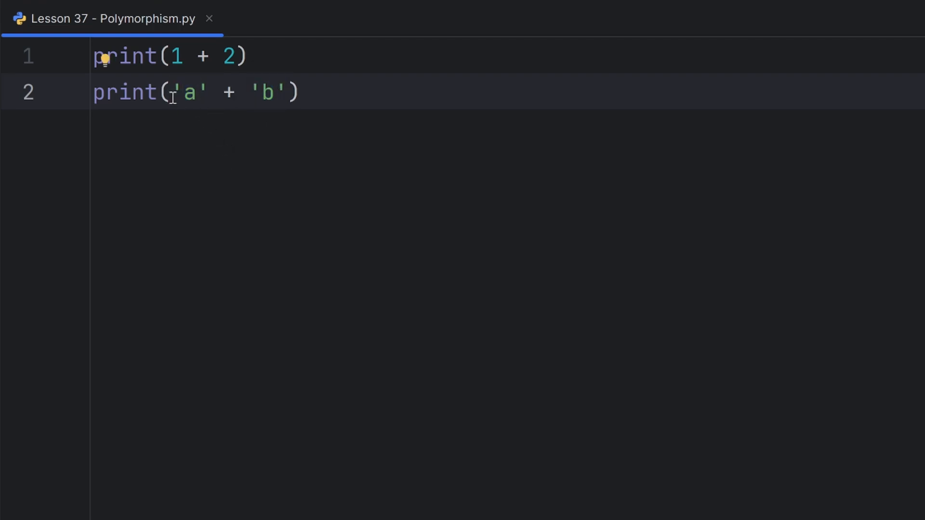
- Add a third line printing [1] + [2, 3]
click(210, 93)
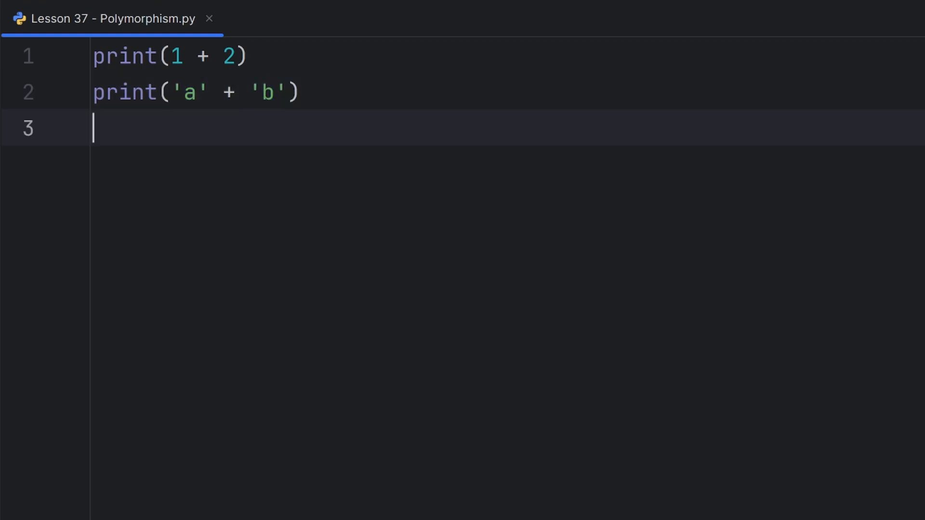
text(print([1]))
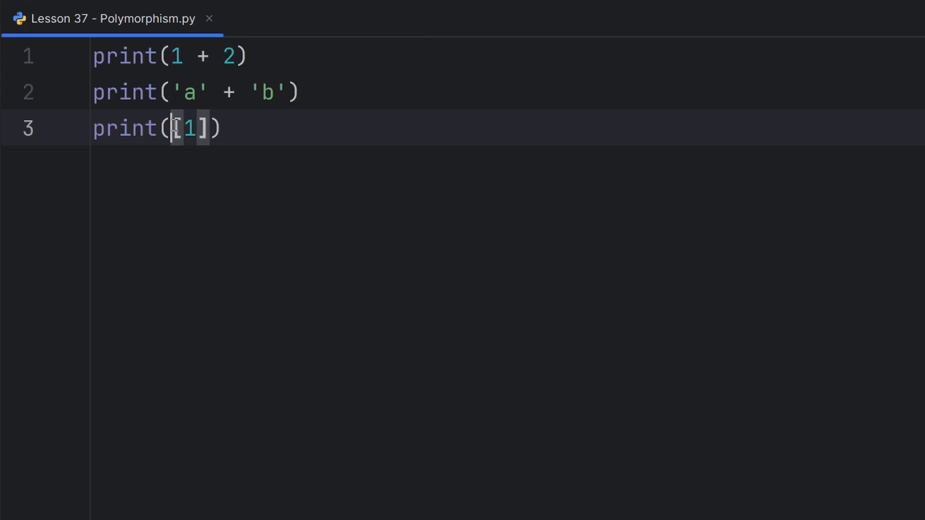
text(+)
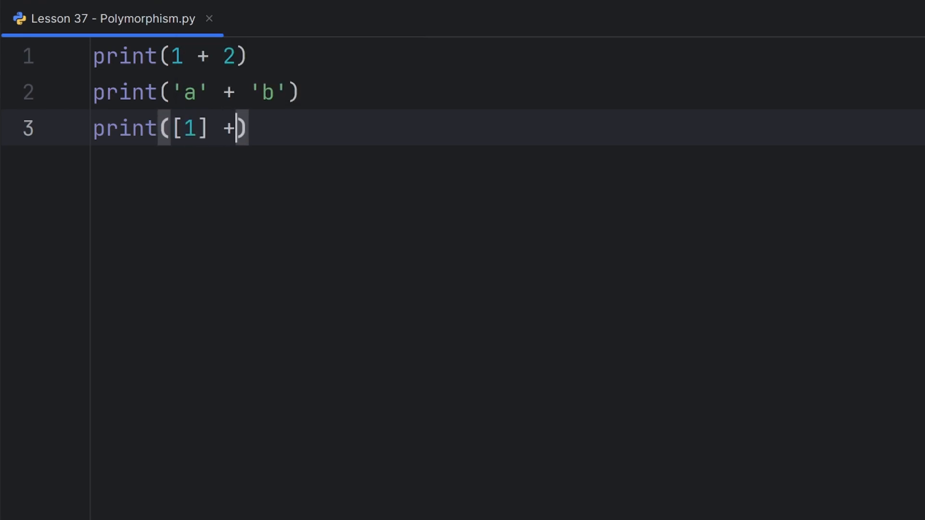
text([])
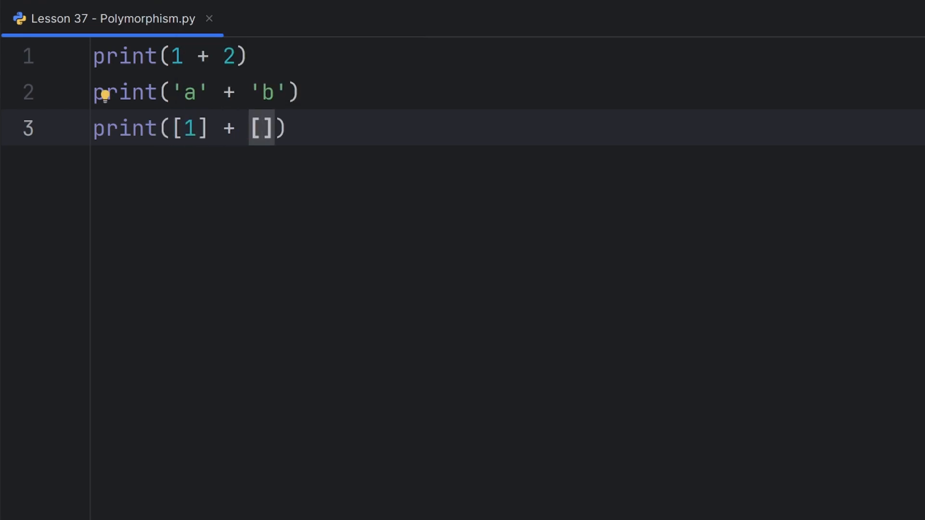
text(2, 3)
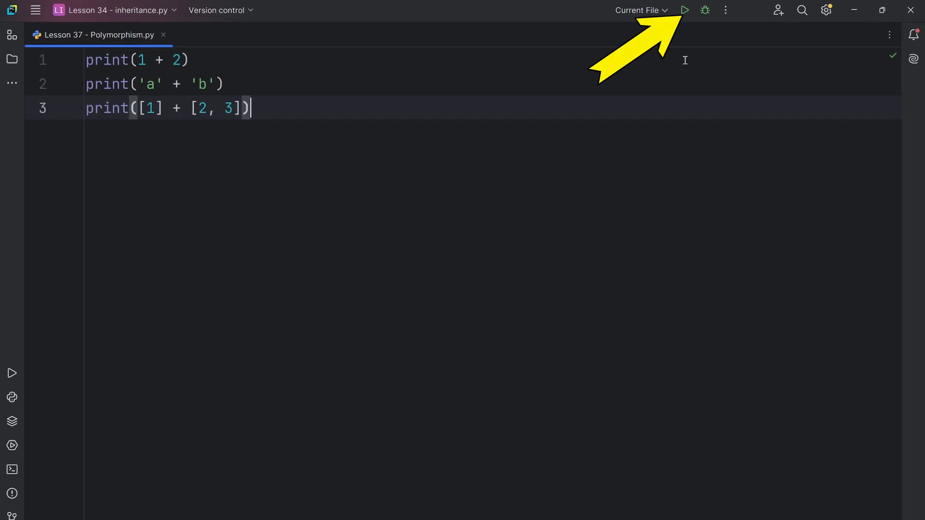
- Run the script and inspect the output 3, ab and [1, 2, 3]
click(684, 11)
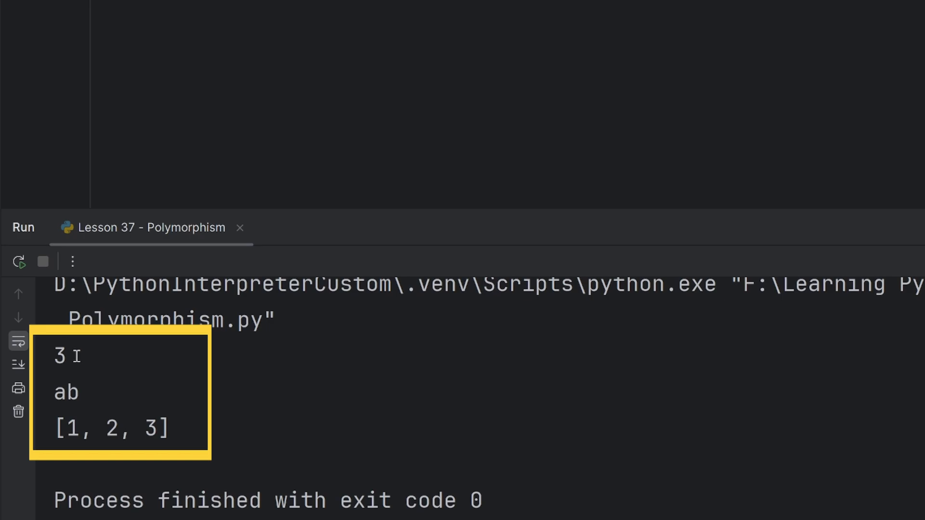
double_click(59, 356)
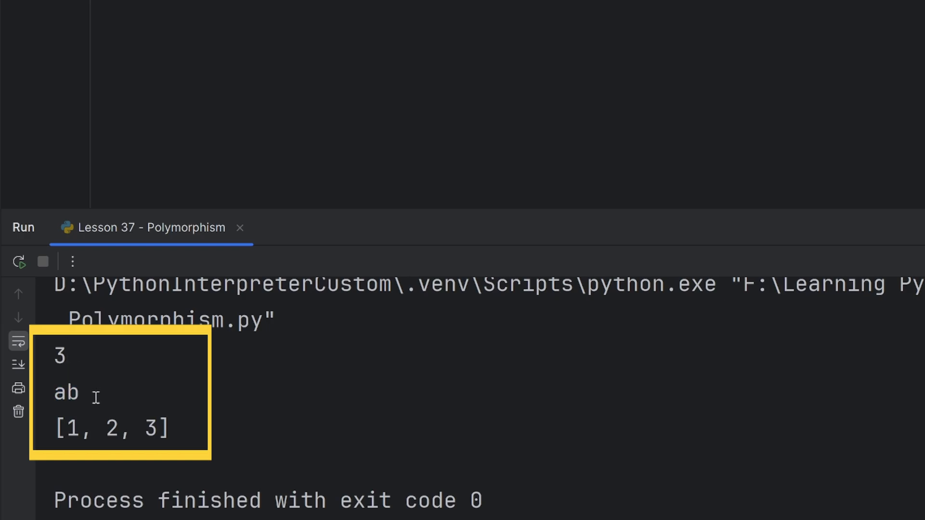
mouse_move(159, 439)
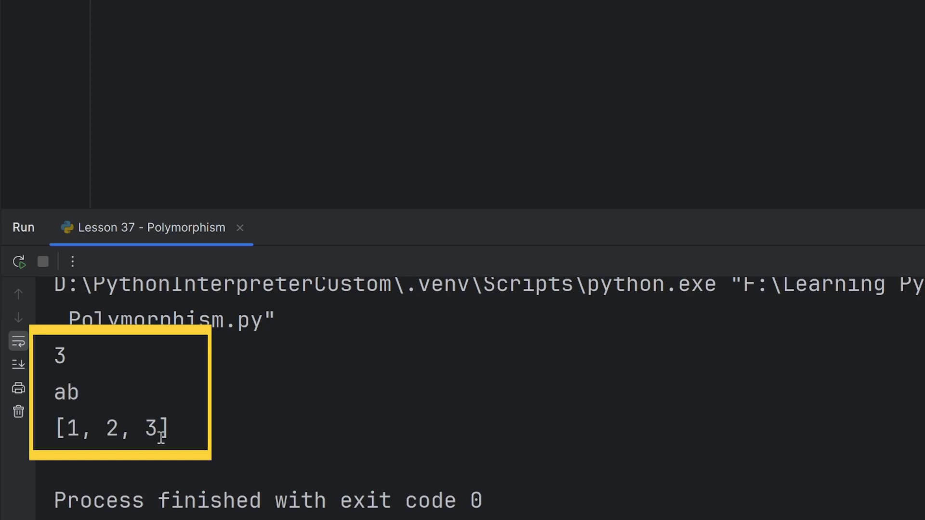